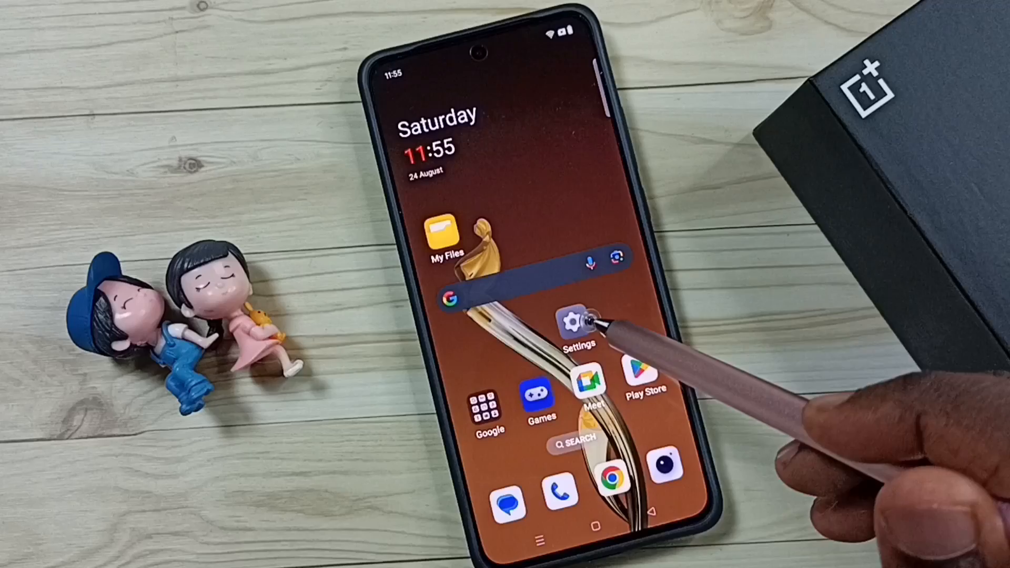
# Open Settings from the home screen and scroll to the Display & brightness entry.
pyautogui.click(576, 322)
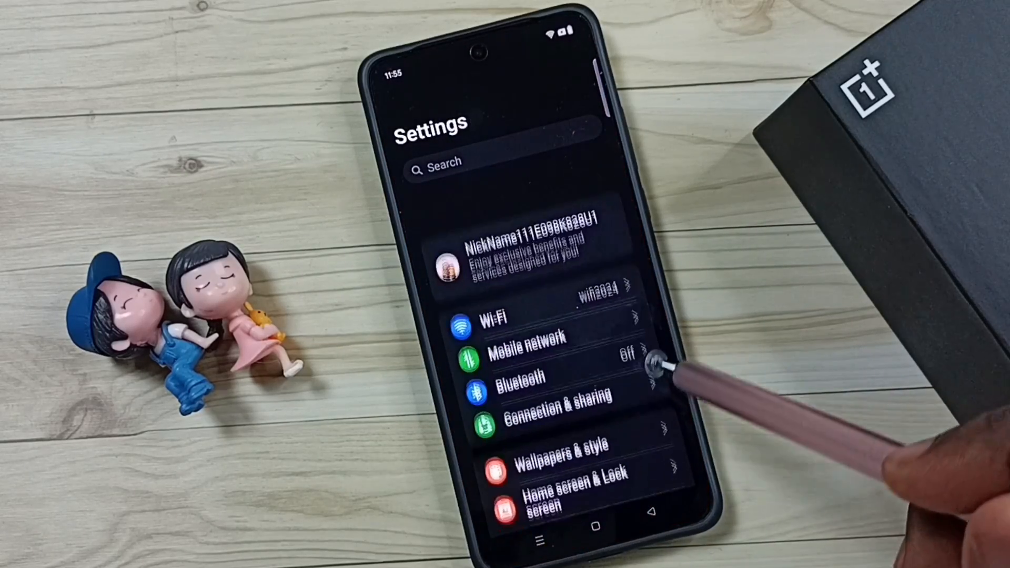
pyautogui.scroll(-3)
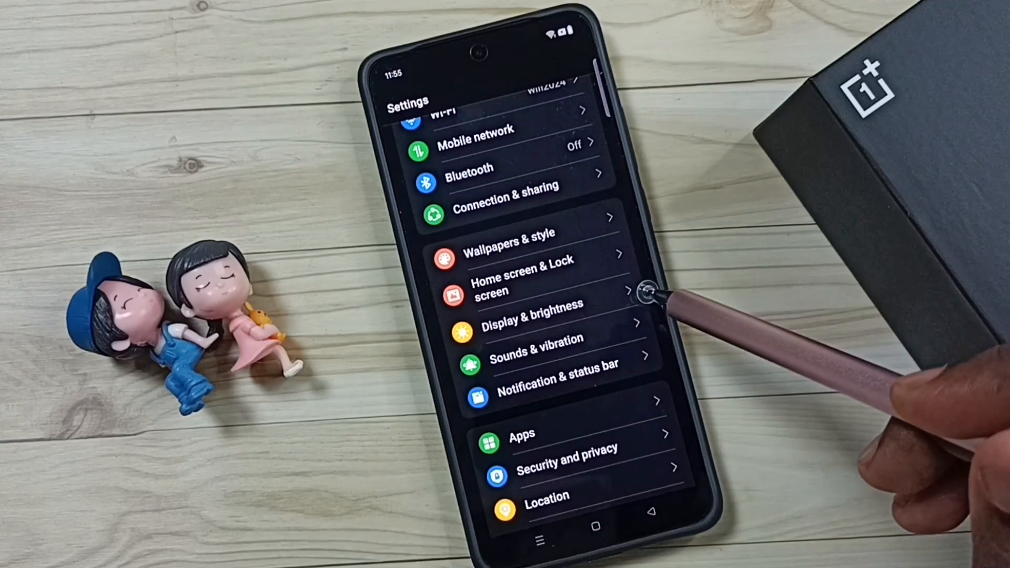
# Open Display & brightness and drag the slider to lower the screen brightness slightly.
pyautogui.click(529, 311)
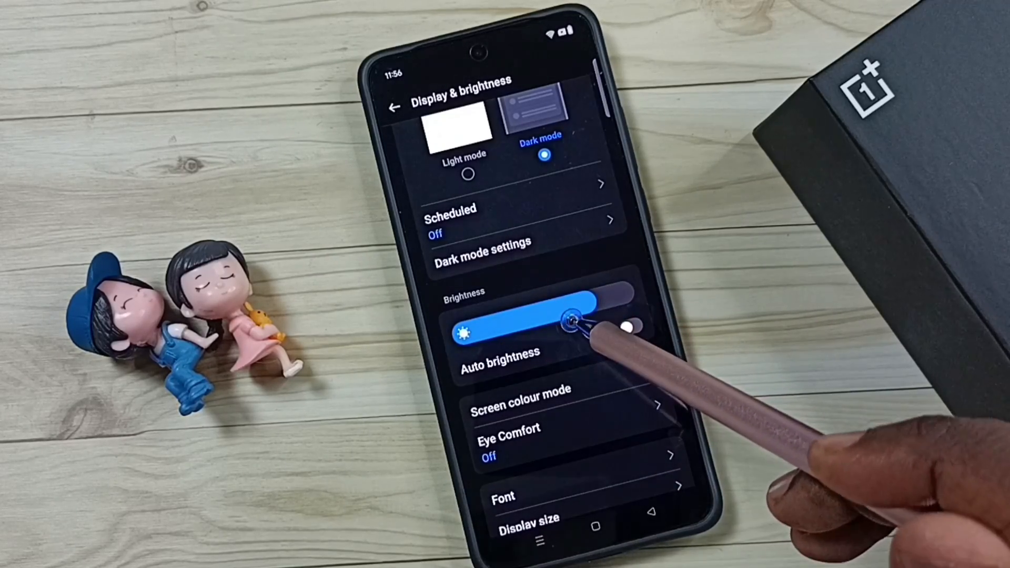
pyautogui.moveTo(564, 315); pyautogui.dragTo(628, 309)
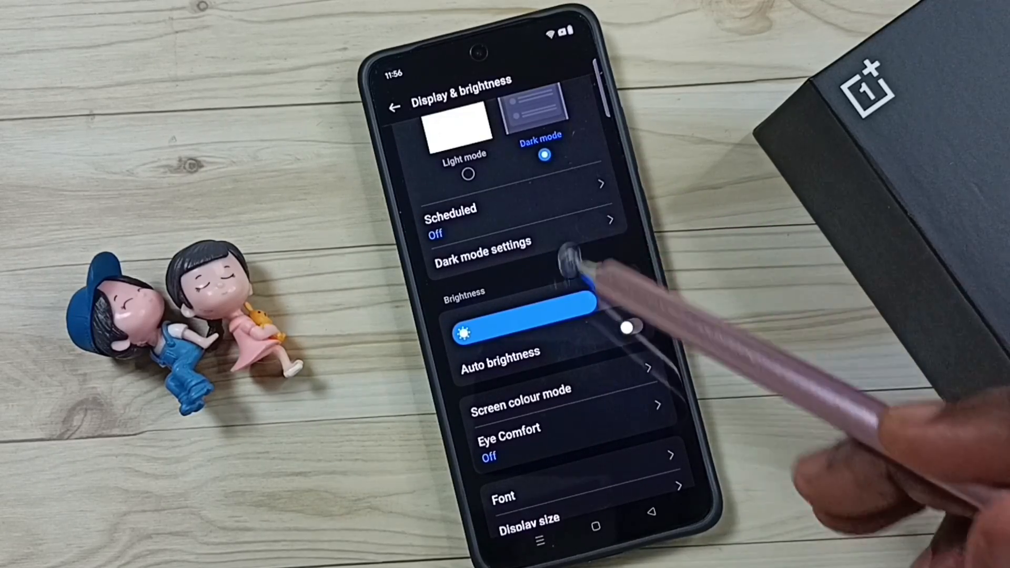
pyautogui.moveTo(628, 328); pyautogui.dragTo(625, 312)
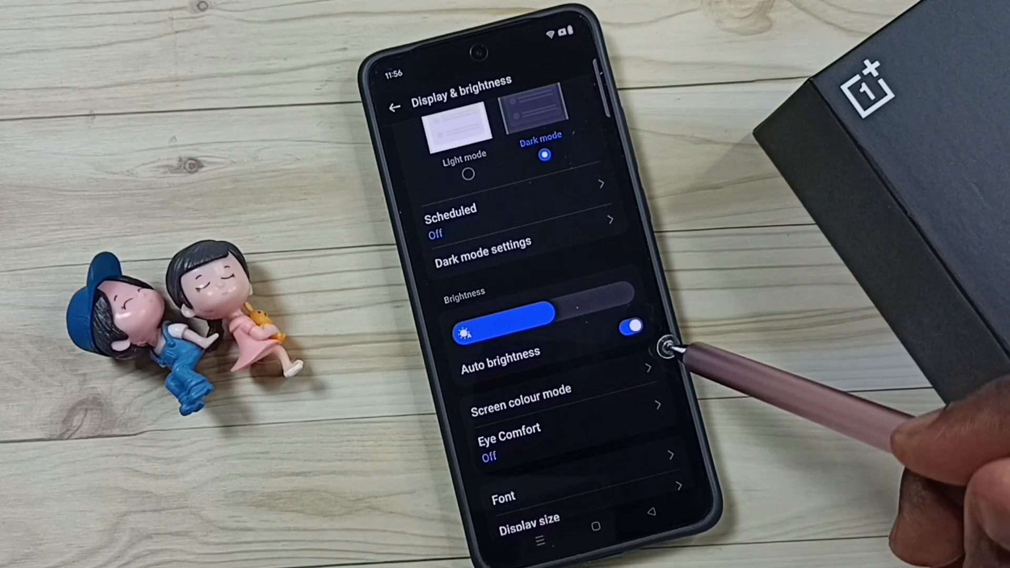
# Toggle Auto brightness on, then back off.
pyautogui.click(631, 326)
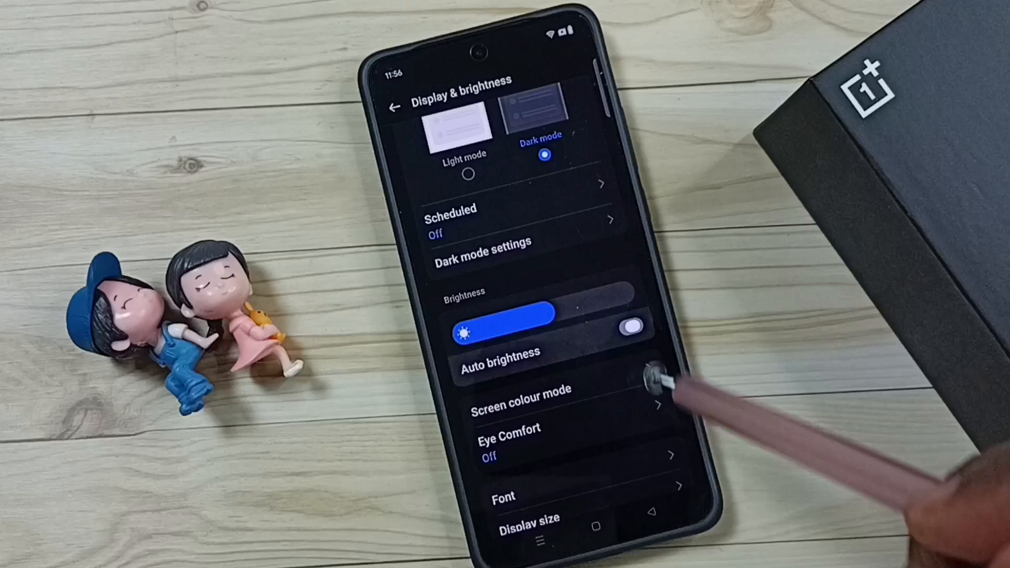
pyautogui.click(630, 327)
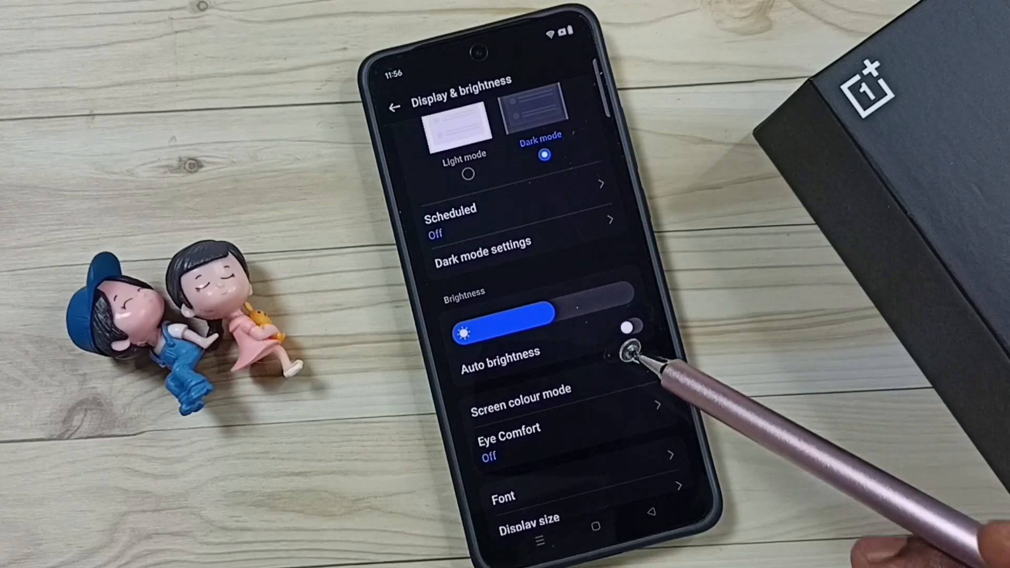